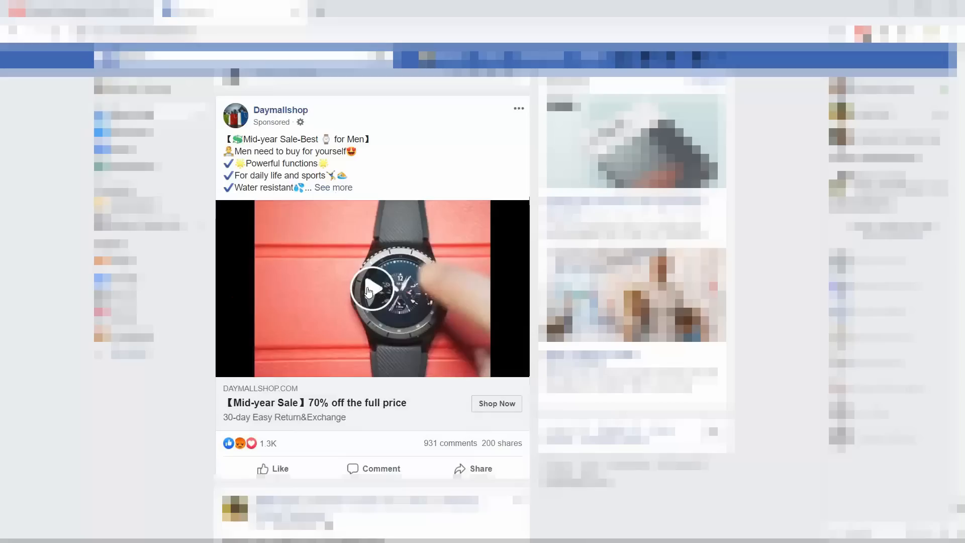
Step: Start the Daymallshop sponsored smartwatch ad video in the Facebook feed
{"action": "left_click", "coordinate": [372, 289]}
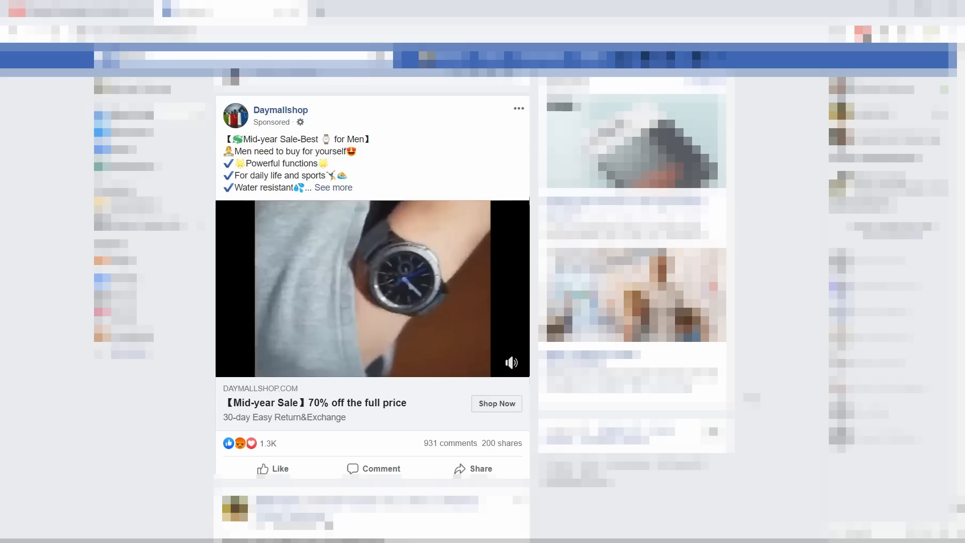
Step: Open the discounted GPS watch on Daymallshop via Shop Now and scroll through its features
{"action": "left_click", "coordinate": [496, 403]}
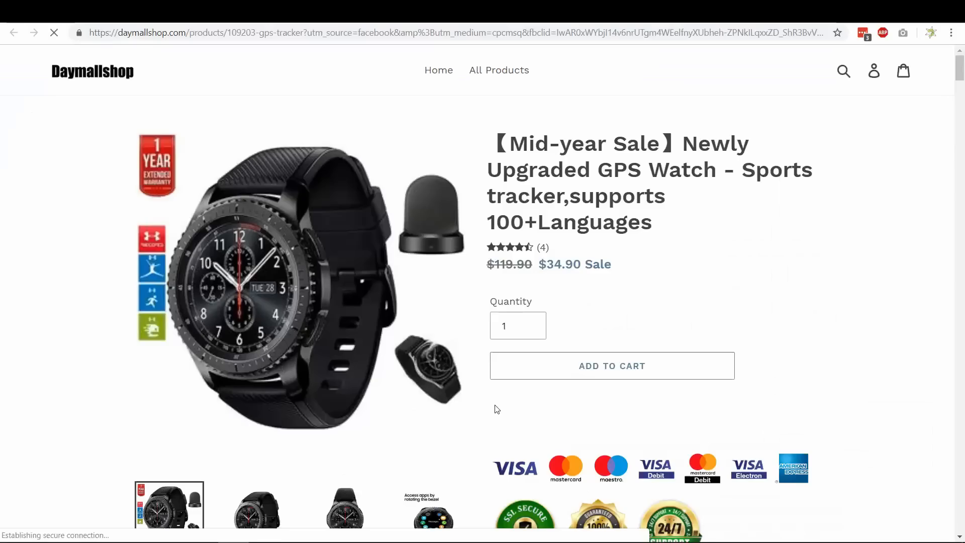
{"action": "scroll", "scroll_direction": "down", "scroll_amount": 3}
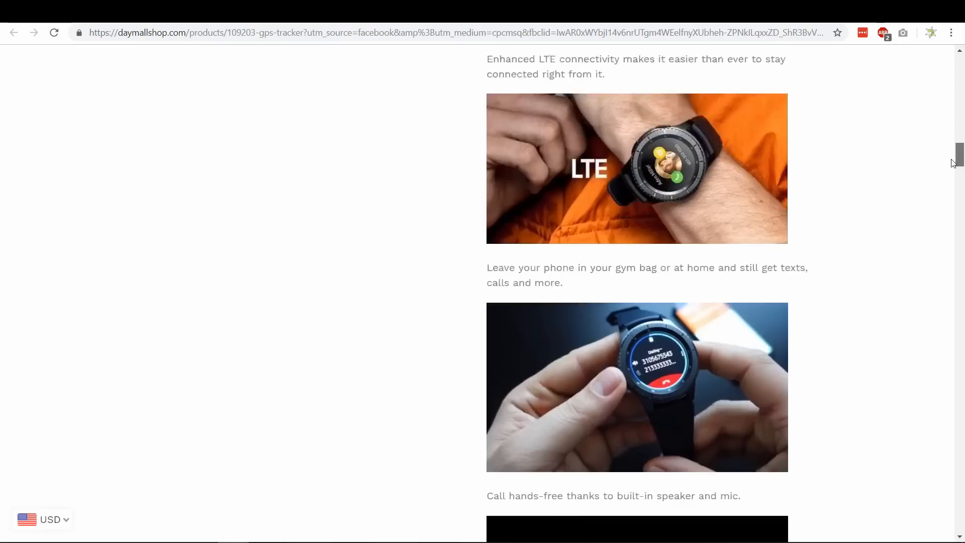
{"action": "scroll", "scroll_direction": "down", "scroll_amount": 3}
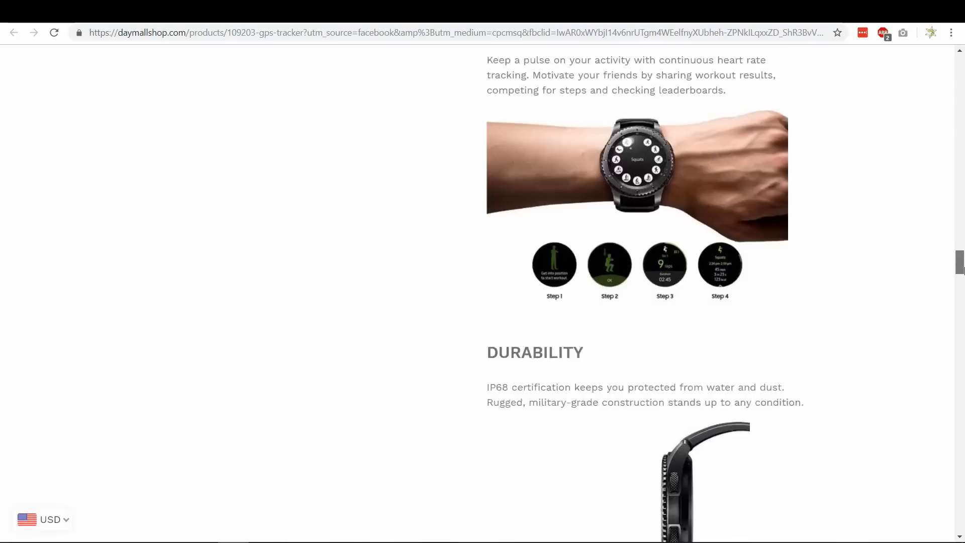
{"action": "scroll", "scroll_direction": "down", "scroll_amount": 3}
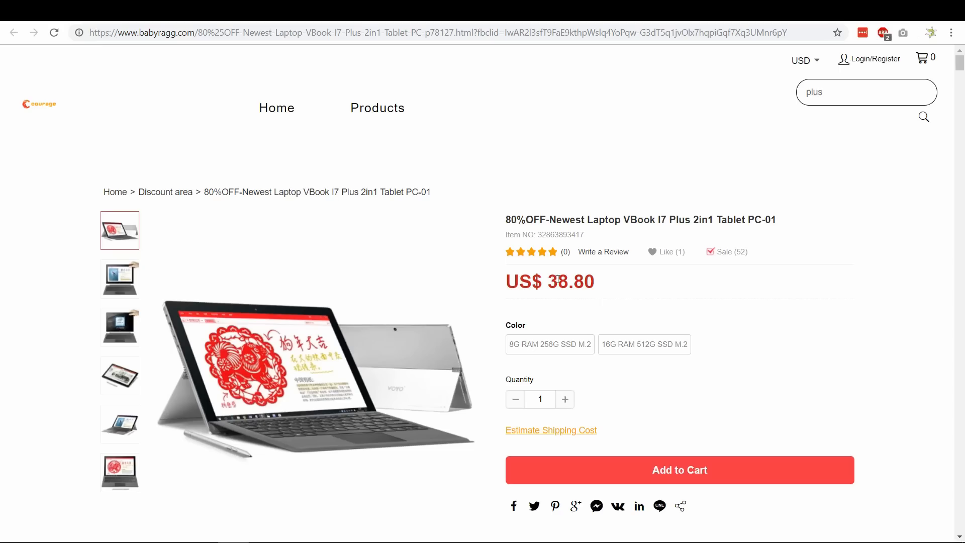
Step: Scroll the Babyragg VBook I7 Plus page past the promo banner, video and Main Features
{"action": "scroll", "scroll_direction": "down", "scroll_amount": 3}
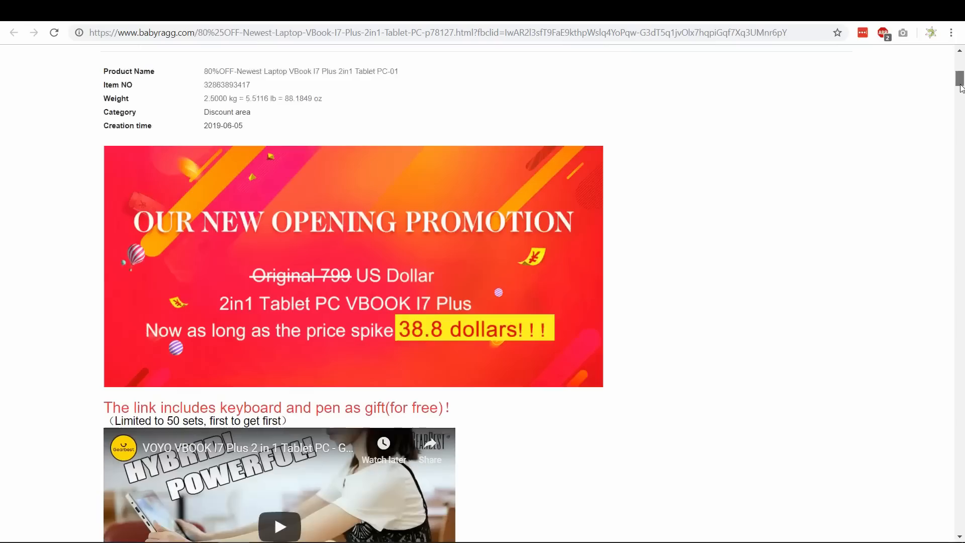
{"action": "scroll", "scroll_direction": "down", "scroll_amount": 3}
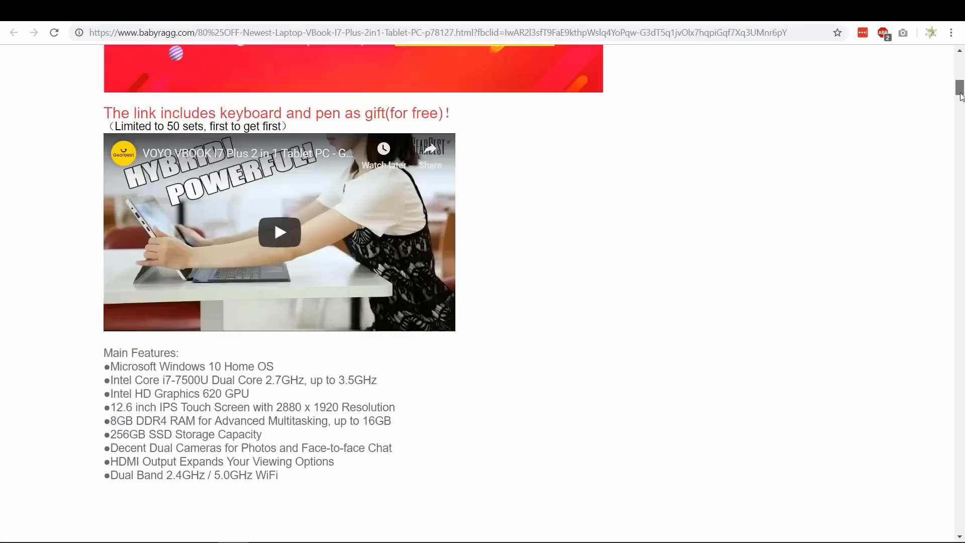
{"action": "scroll", "scroll_direction": "down", "scroll_amount": 3}
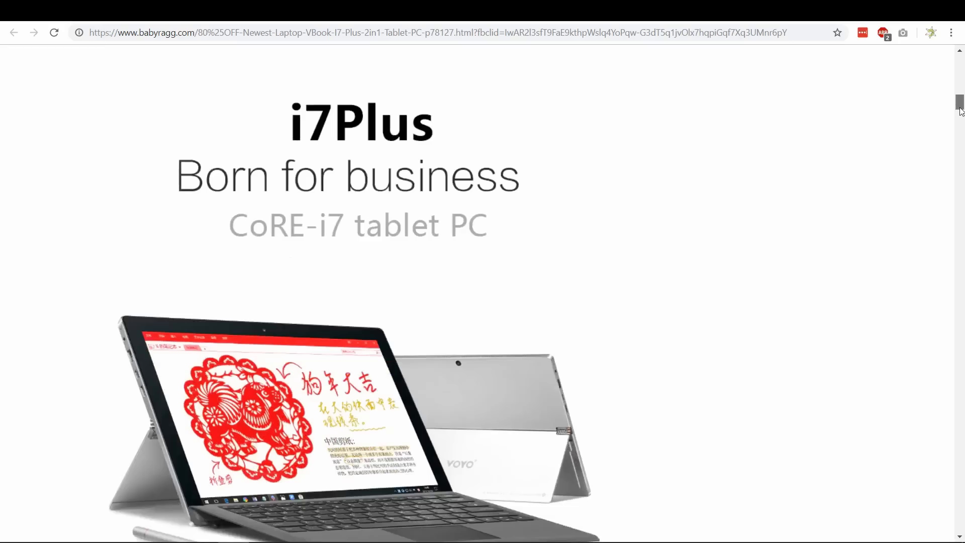
{"action": "scroll", "scroll_direction": "down", "scroll_amount": 3}
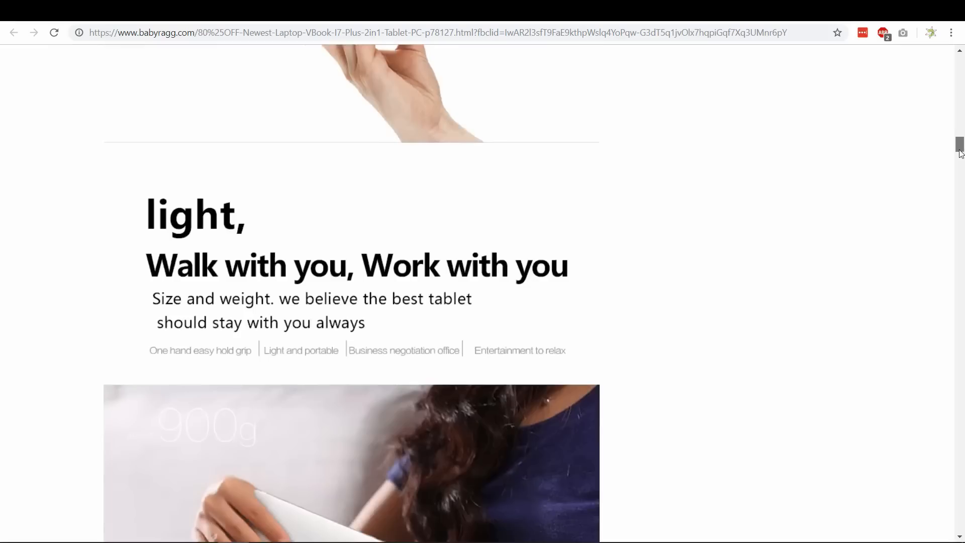
{"action": "scroll", "scroll_direction": "down", "scroll_amount": 3}
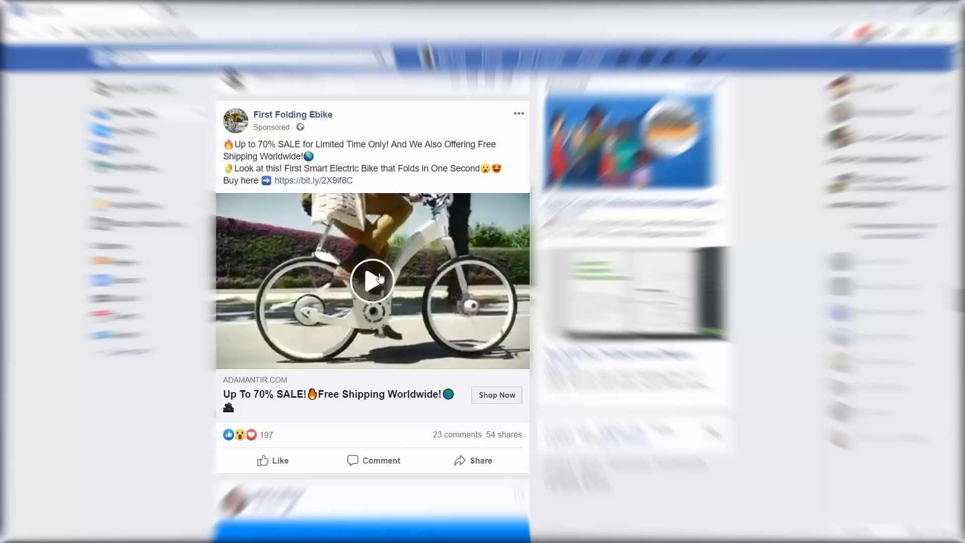
Step: Play the First Folding Ebike ad, then open its Adamantir store page via Shop Now
{"action": "left_click", "coordinate": [372, 280]}
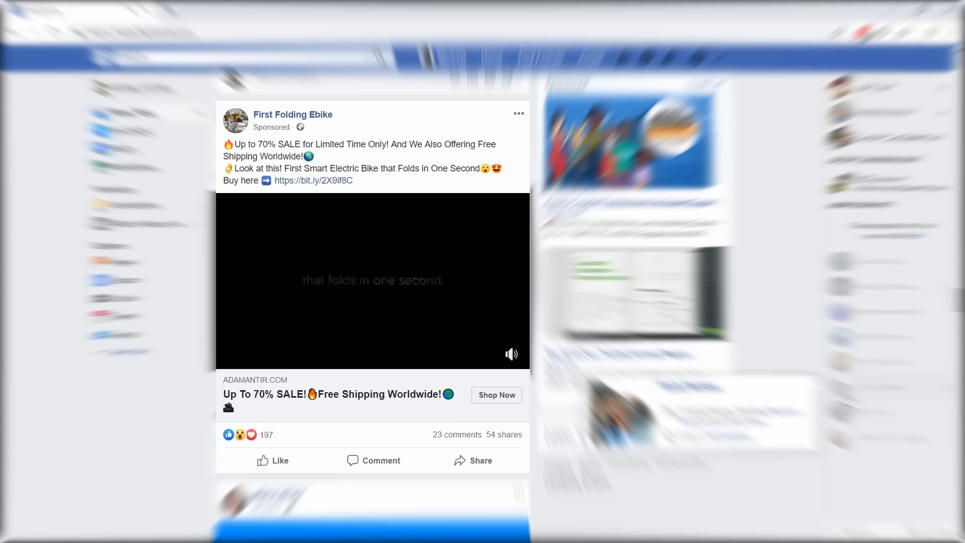
{"action": "left_click", "coordinate": [496, 395]}
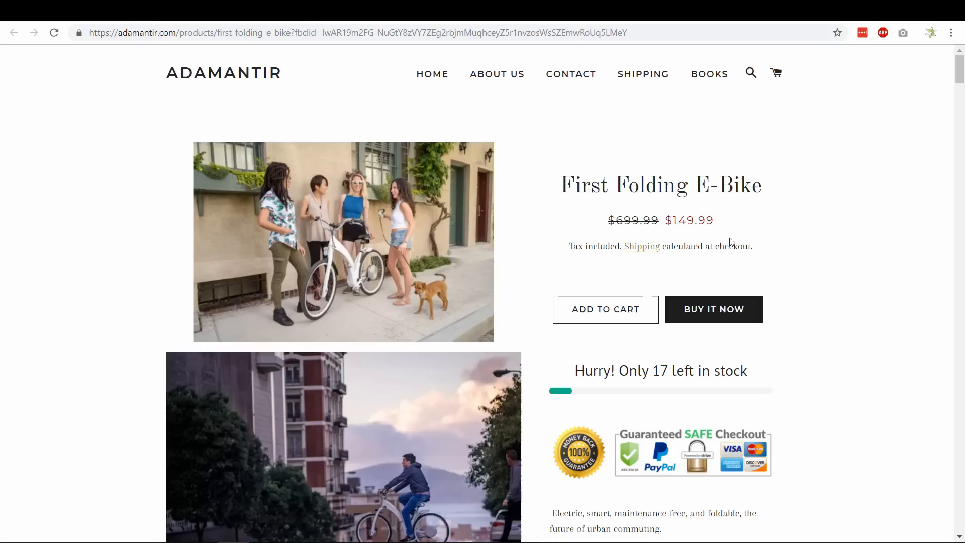
Step: Scroll the $149.99 Adamantir e-bike page through its stock notice, description and photos
{"action": "scroll", "scroll_direction": "down", "scroll_amount": 3}
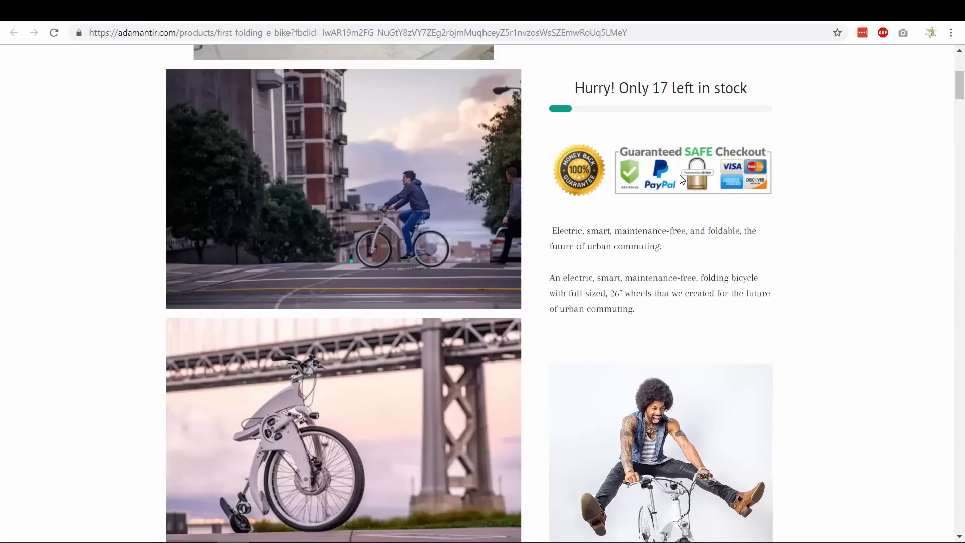
{"action": "scroll", "scroll_direction": "down", "scroll_amount": 3}
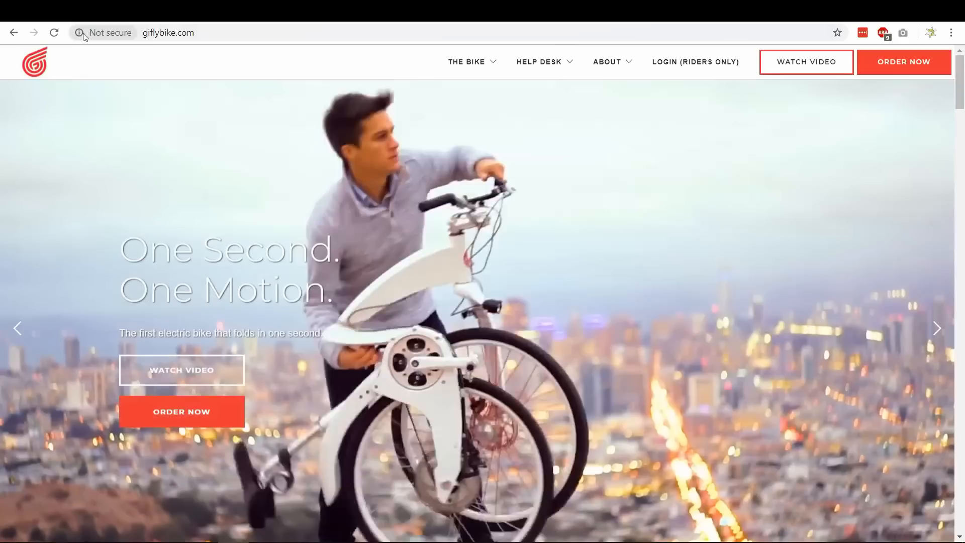
Step: Open giflybike.com's order page showing 2,729 US$ and the fake-reseller warning
{"action": "left_click", "coordinate": [904, 61]}
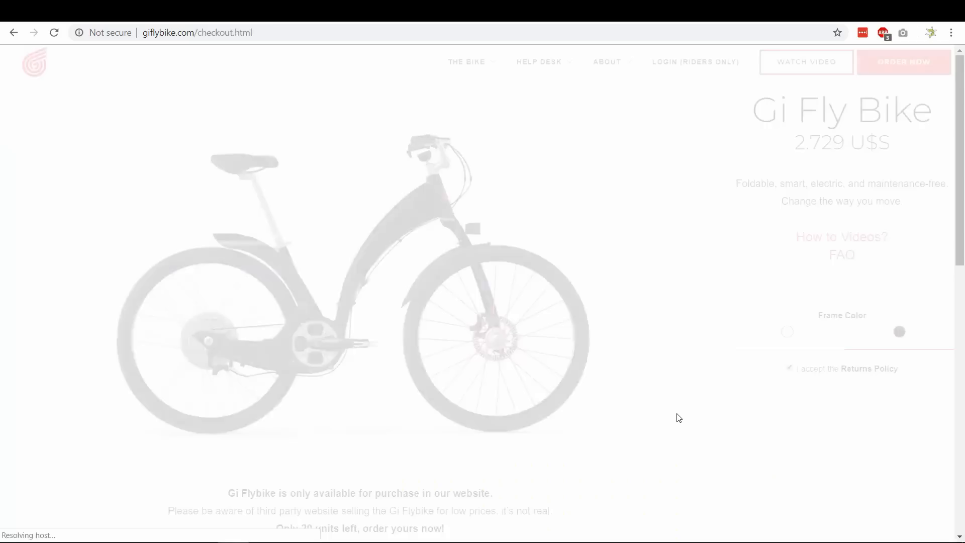
{"action": "scroll", "scroll_direction": "down", "scroll_amount": 3}
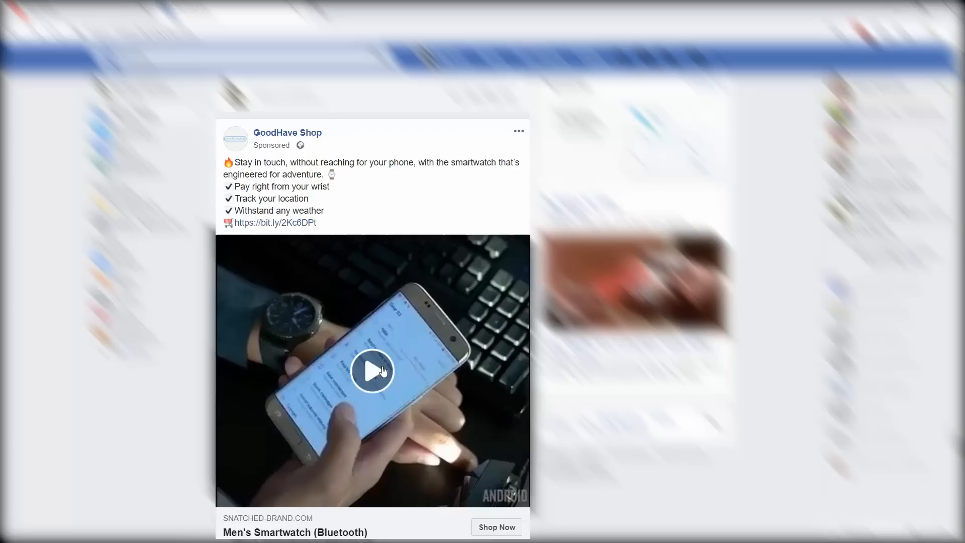
Step: Start the GoodHave Shop men's smartwatch sponsored ad video
{"action": "left_click", "coordinate": [496, 527]}
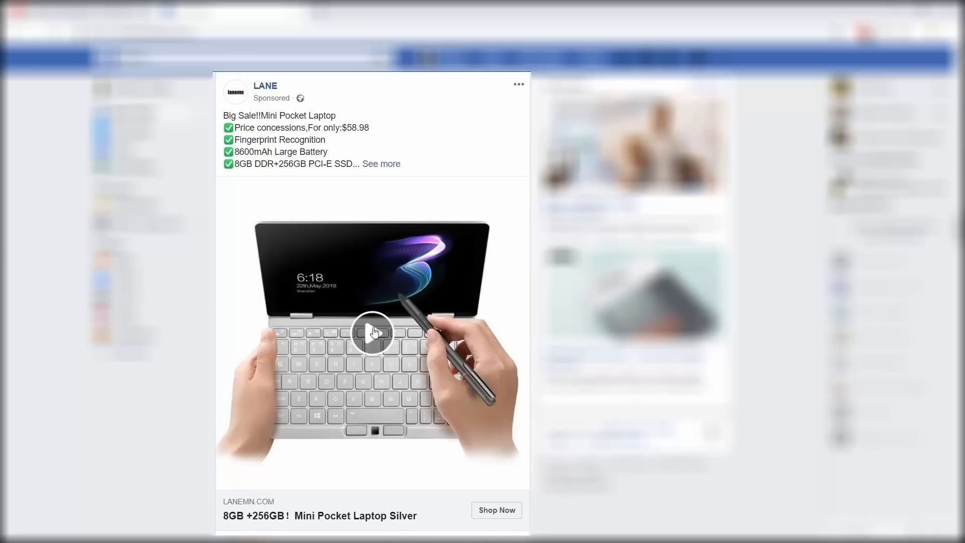
Step: Start the LANE $58.98 mini pocket laptop sponsored ad video
{"action": "left_click", "coordinate": [372, 332]}
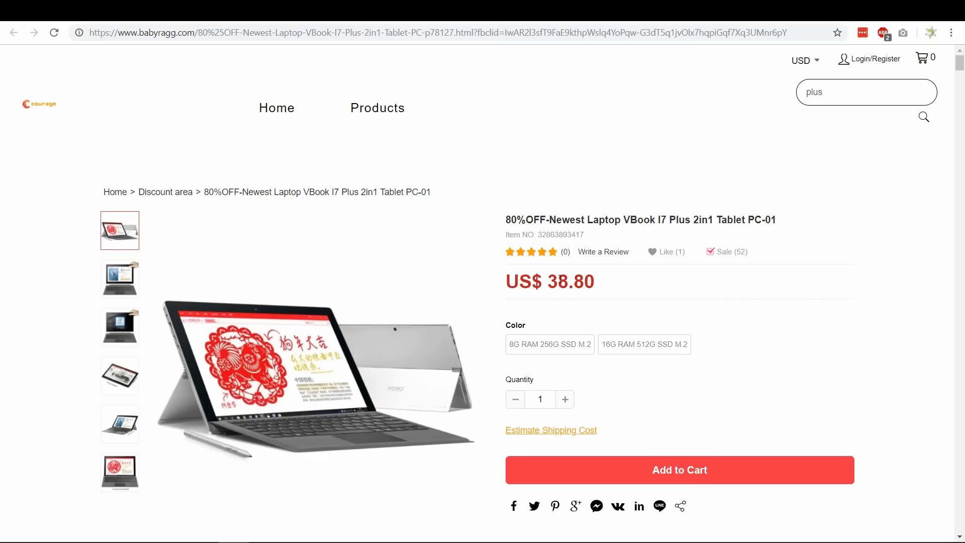
Step: Scroll the Babyragg VBook listing to the details and the $799-now-38.8 promo banner
{"action": "scroll", "scroll_direction": "down", "scroll_amount": 3}
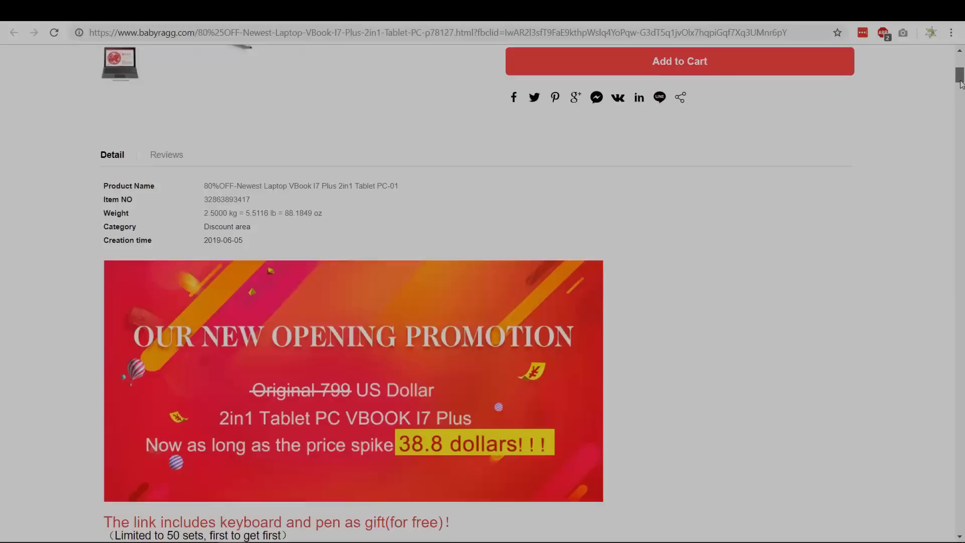